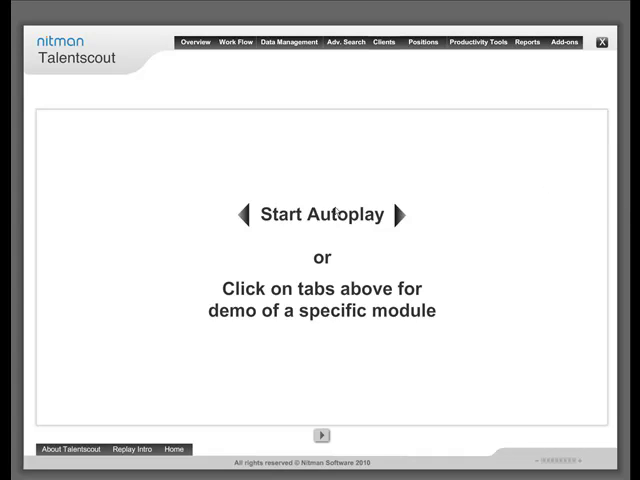
Step: Start autoplay and let the Overview slides run into the Work Flow approvals walkthrough
click(194, 42)
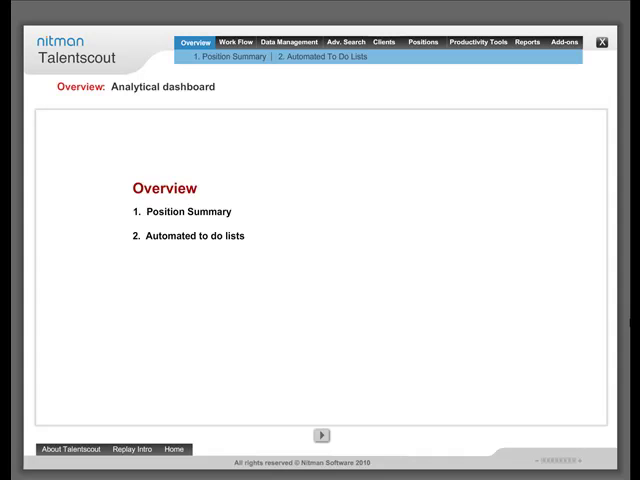
click(228, 56)
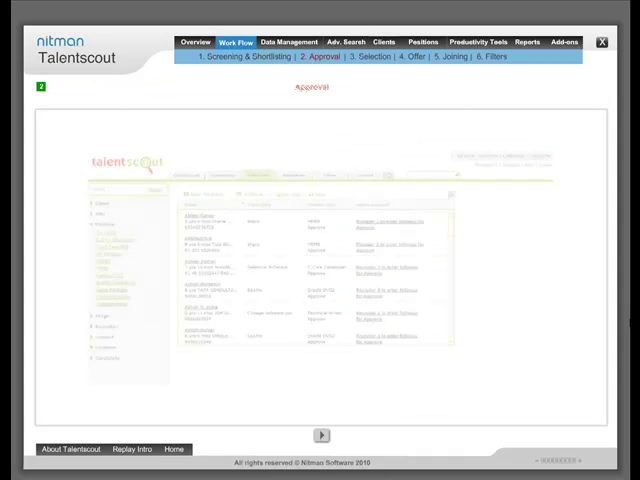
Step: Advance past the Work Flow filters into Data Management's Import from Disk walkthrough
click(320, 434)
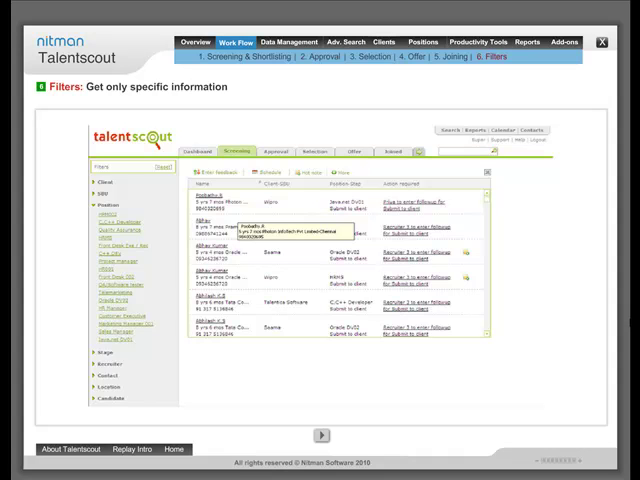
click(290, 40)
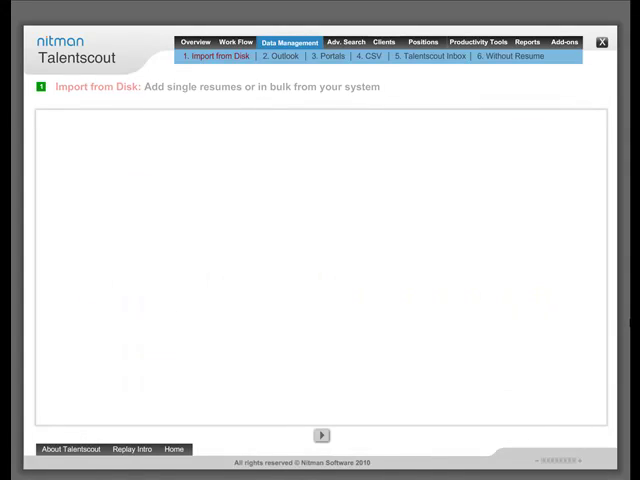
Step: Move from the CSV import slide to importing a candidate without a resume
click(280, 56)
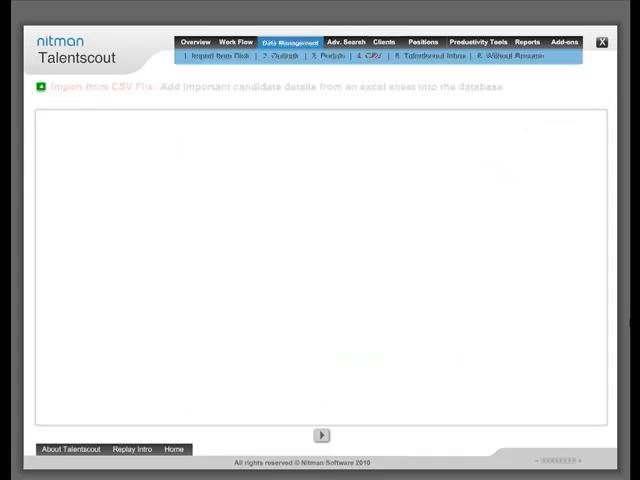
click(432, 56)
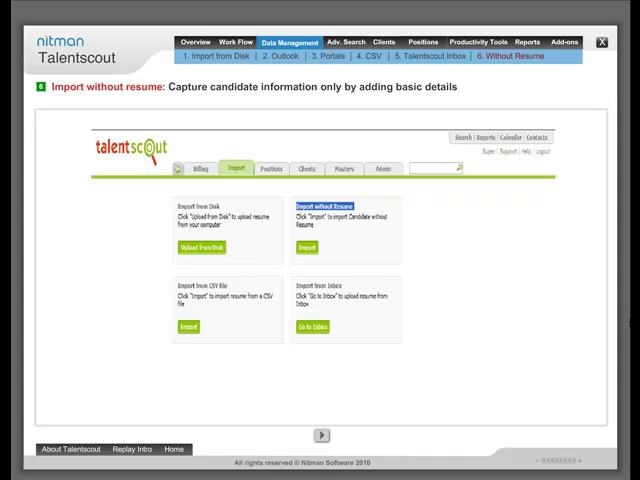
Step: Finish the basic-details candidate form and advance through Adv. Search's Predictive Requirement Match
click(306, 246)
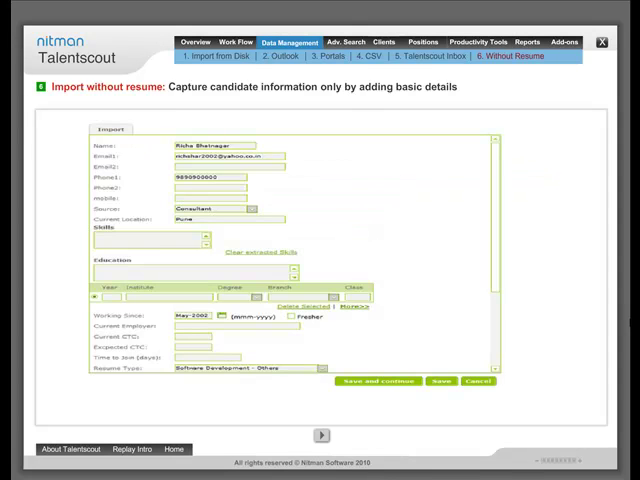
click(376, 380)
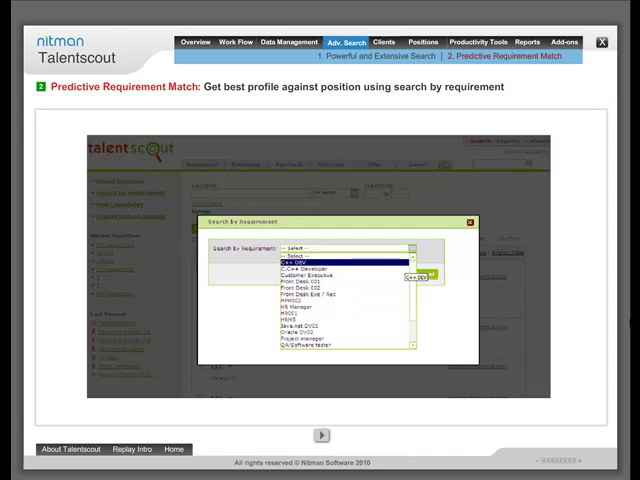
click(384, 42)
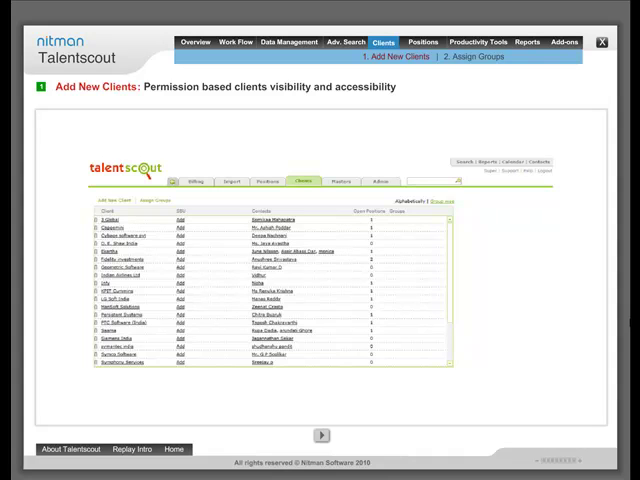
Step: Play the Clients Assign Groups slide and continue into the Positions module
click(320, 434)
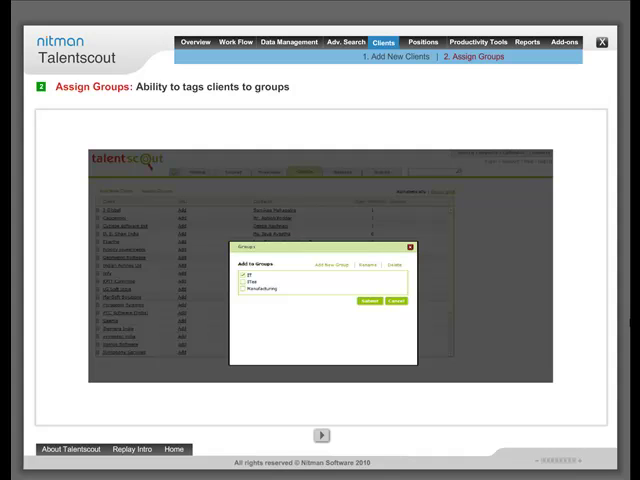
click(422, 42)
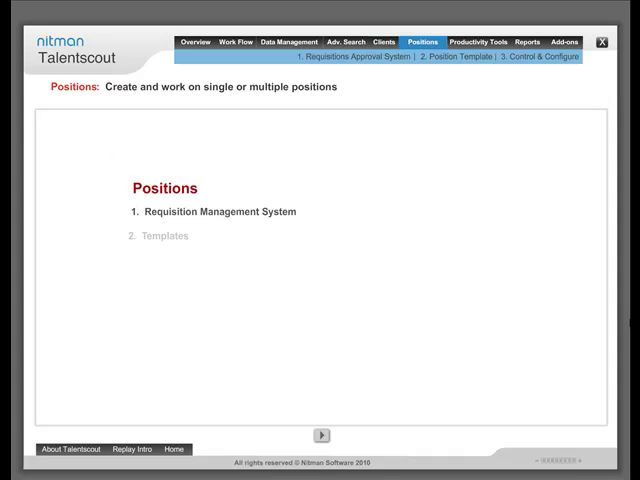
Step: Advance Positions to the Control & Configure hiring-process slide and move on to Productivity Tools
click(320, 434)
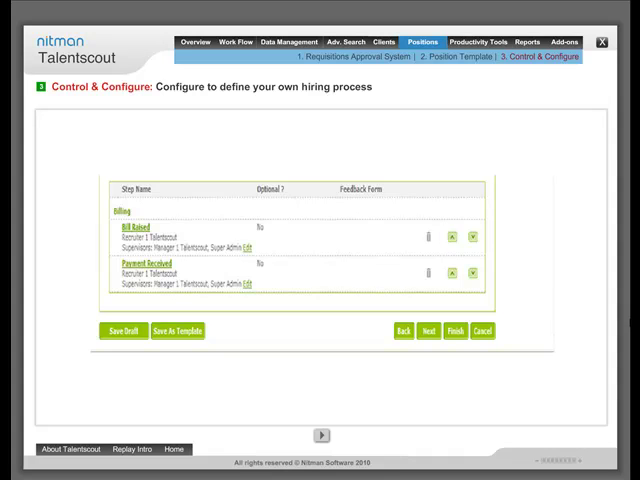
click(484, 40)
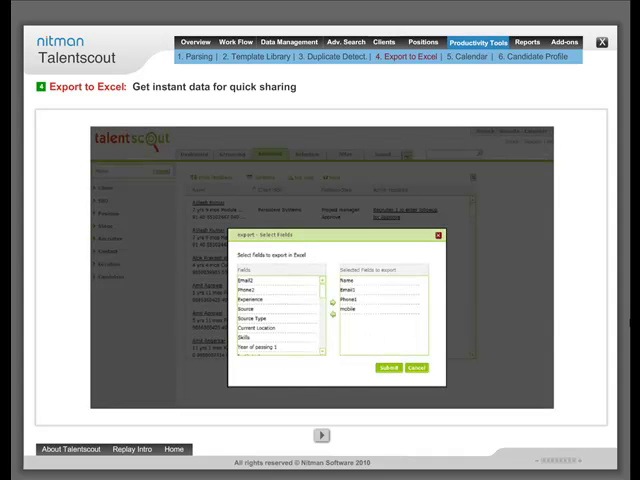
Step: Move on from the Productivity Tools Export to Excel slide
click(388, 368)
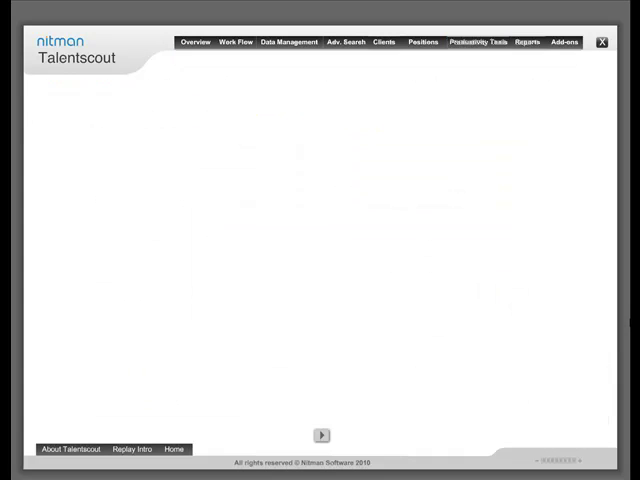
Step: Play the Reports Billing Report form and its spreadsheet output, then continue to Add-ons
click(528, 42)
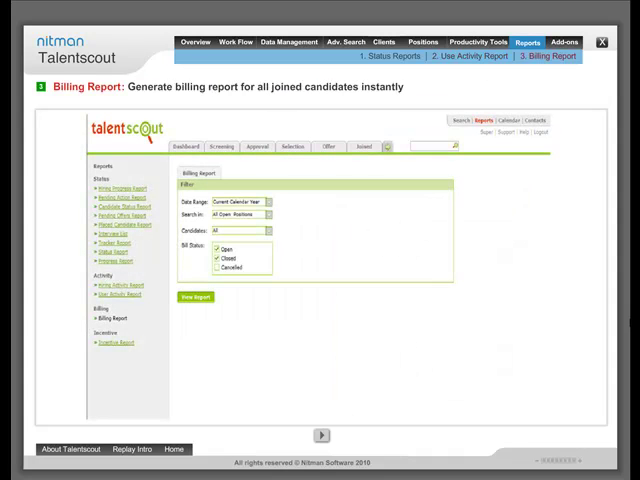
click(196, 296)
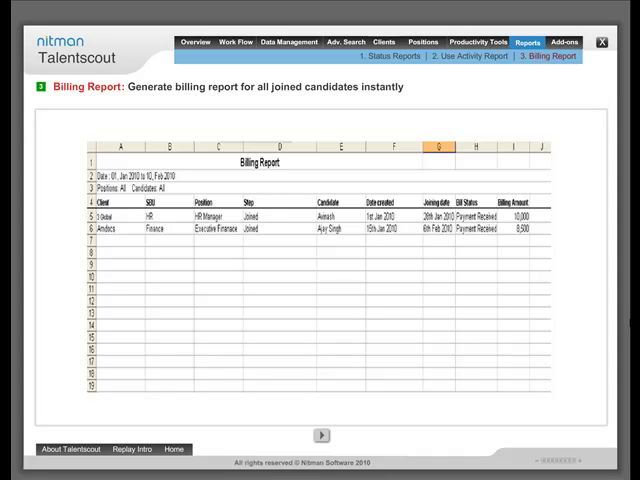
click(564, 40)
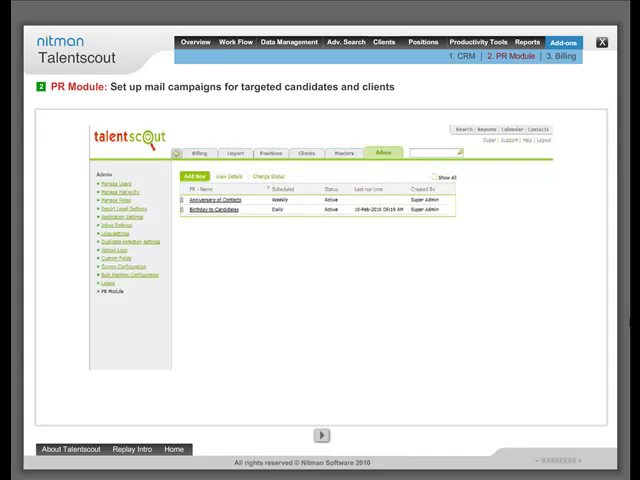
Step: Move on from the PR Module mail-campaign slide to the money-back guarantee
click(192, 176)
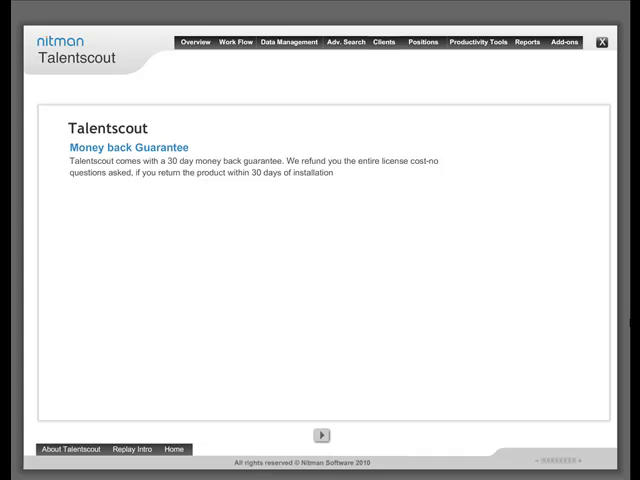
Step: Reveal the Server License, optional add-on modules and Support items on the closing summary
click(320, 432)
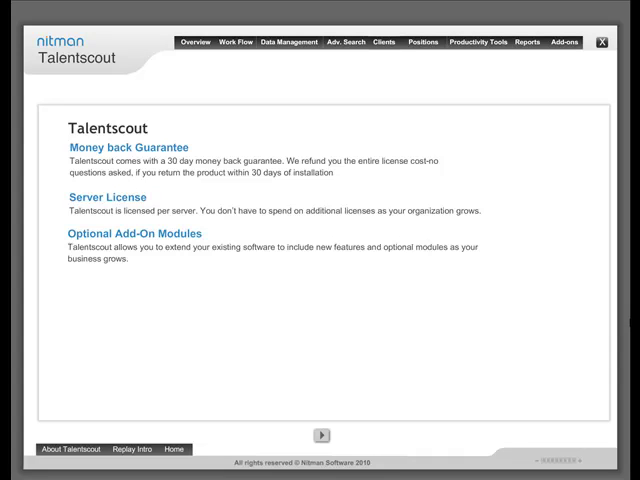
click(320, 432)
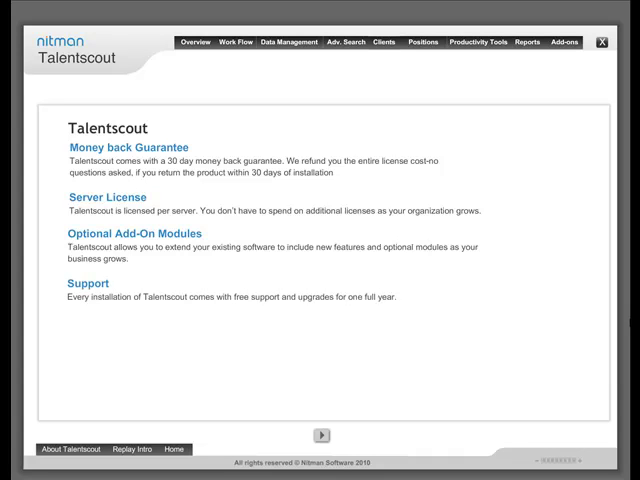